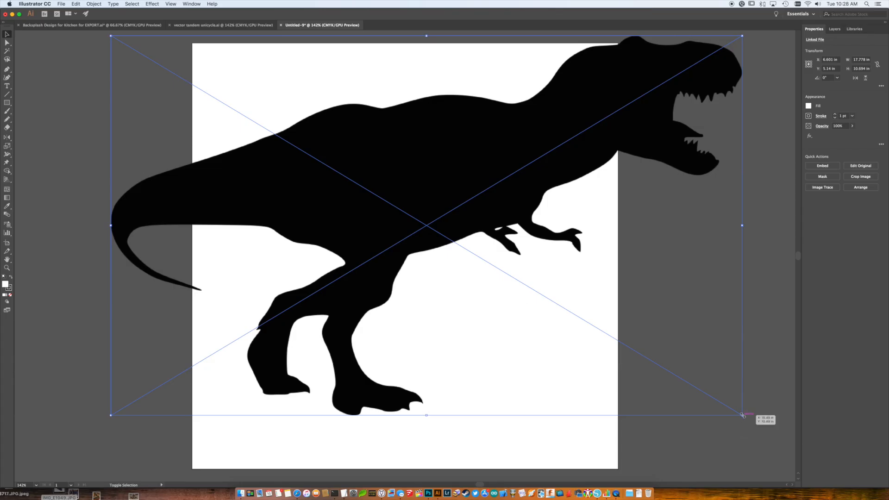
# Step: Scale the T-rex image down and place it at the top centre of the artboard
pyautogui.moveTo(741, 415); pyautogui.dragTo(448, 238)
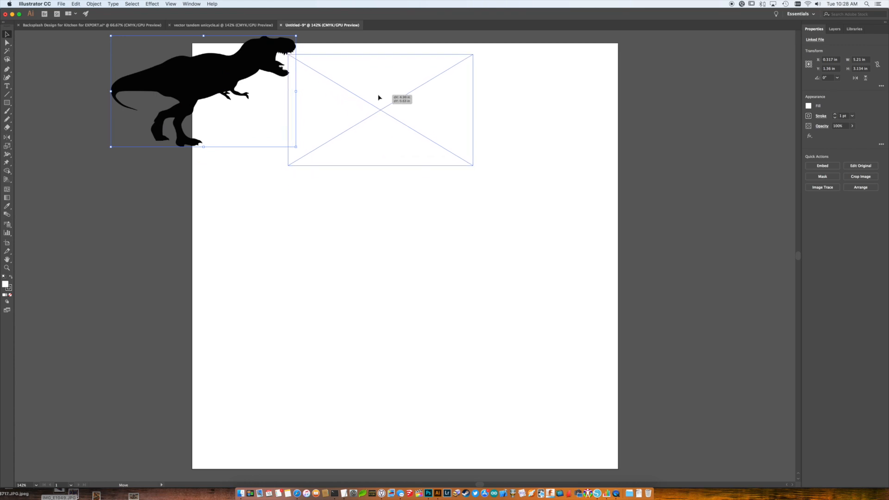
pyautogui.moveTo(203, 91); pyautogui.dragTo(379, 109)
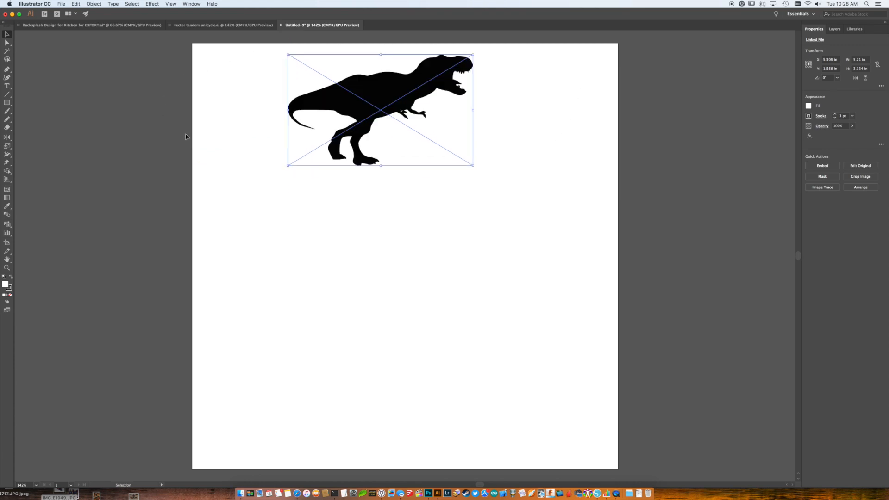
pyautogui.moveTo(380, 109); pyautogui.dragTo(391, 105)
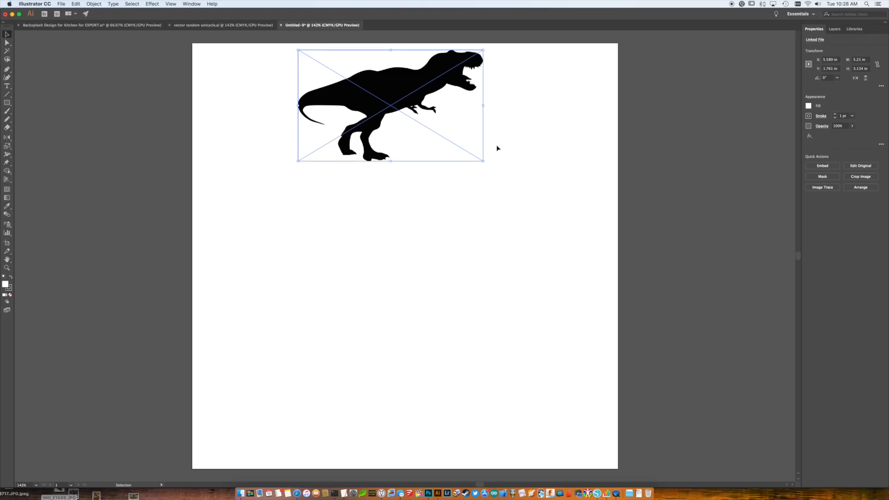
pyautogui.moveTo(496, 148)
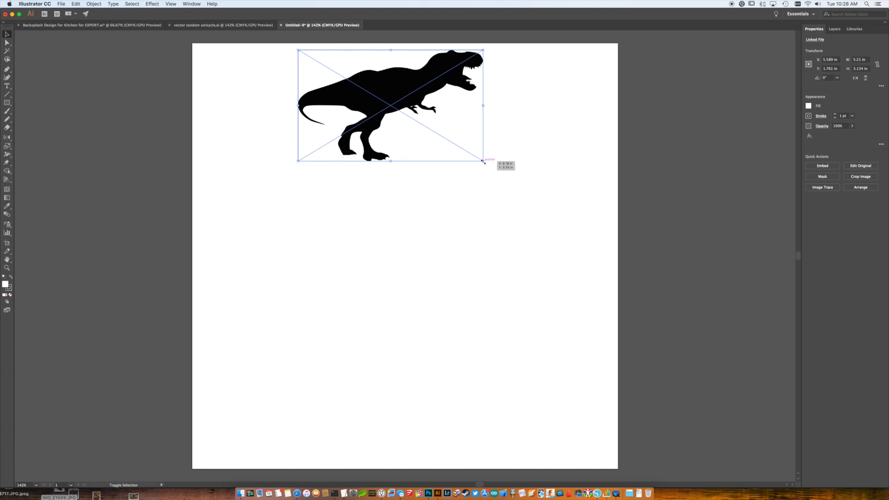
pyautogui.moveTo(484, 161); pyautogui.dragTo(461, 143)
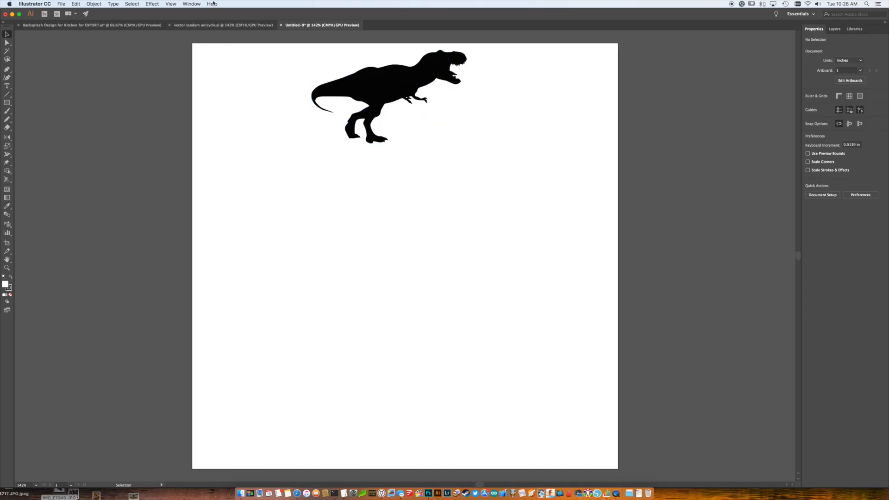
# Step: Rasterize the placed T-rex image with default settings, found via the 'raster' command search
pyautogui.click(212, 4)
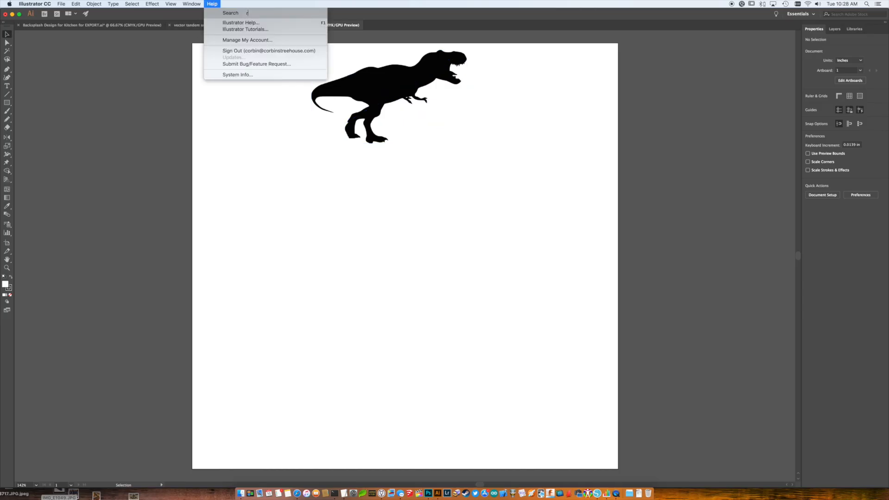
pyautogui.write('aster')
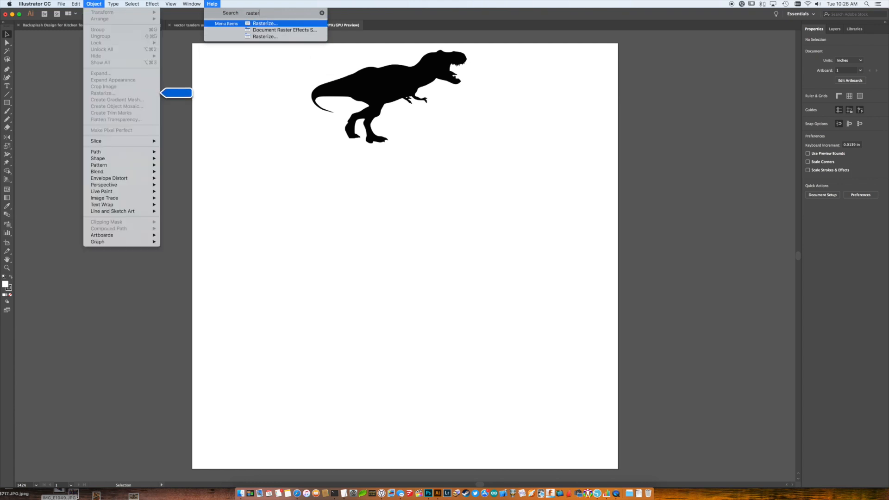
pyautogui.click(212, 4)
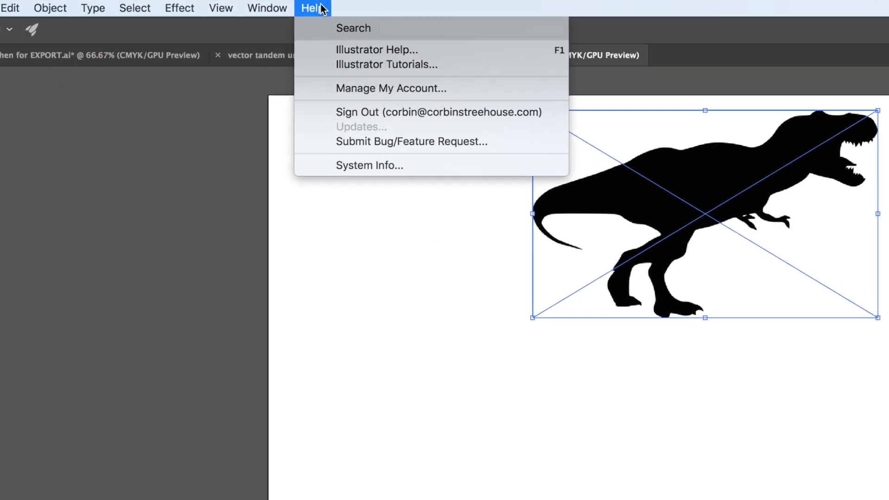
pyautogui.write('raster')
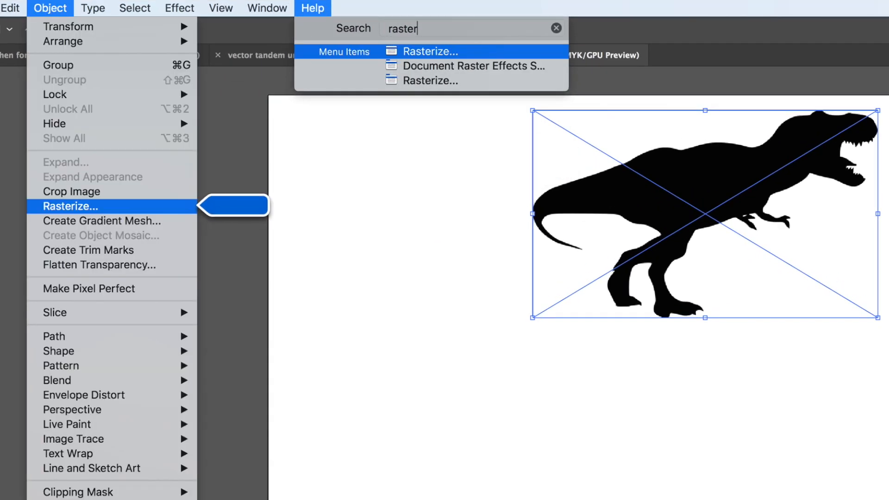
pyautogui.click(71, 207)
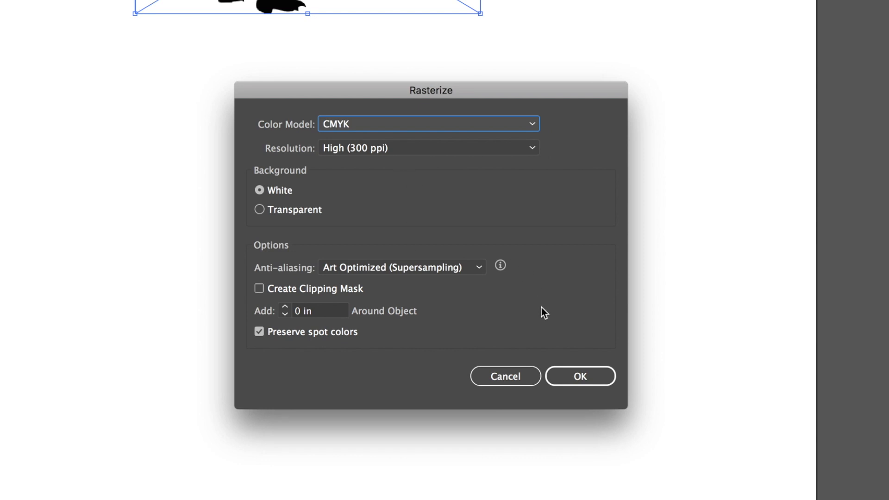
pyautogui.click(579, 376)
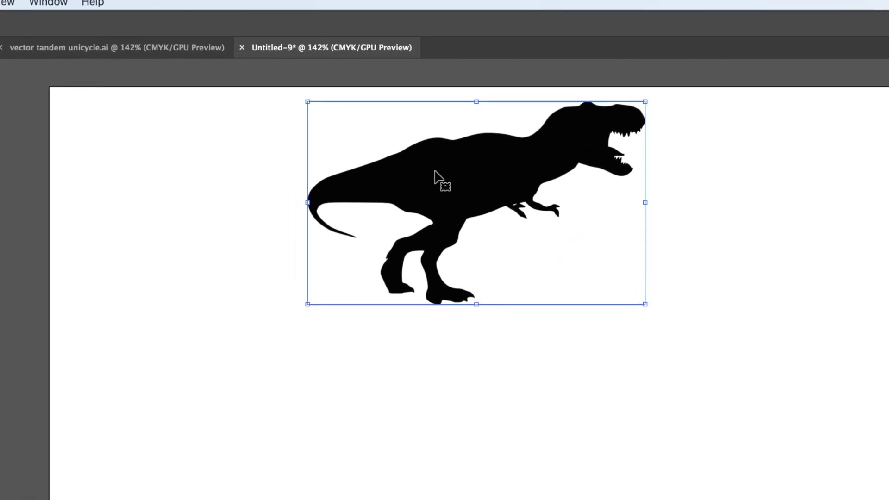
pyautogui.click(84, 7)
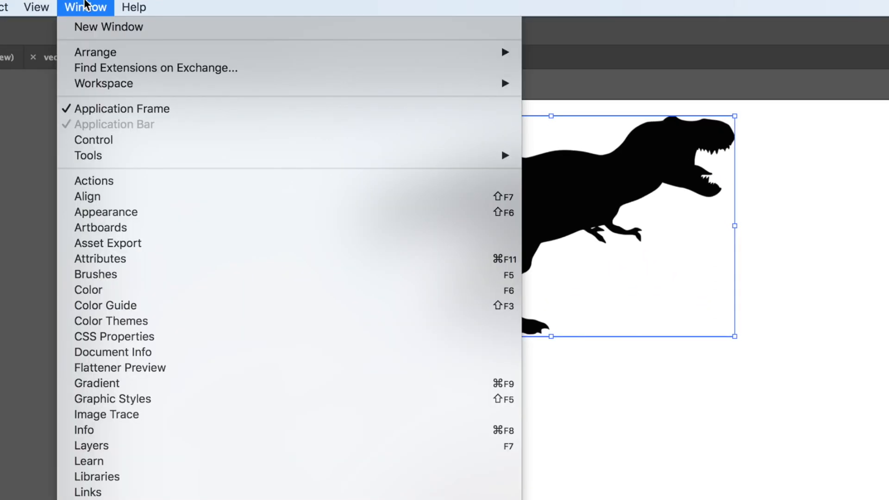
pyautogui.moveTo(107, 414)
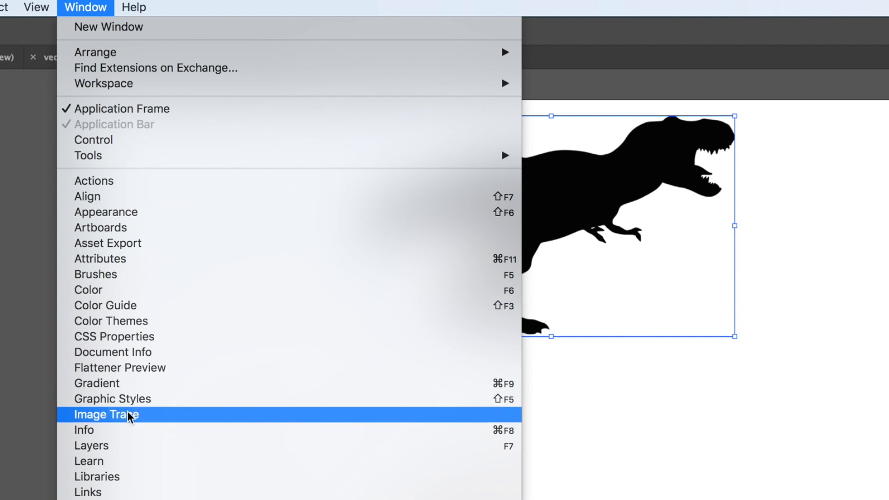
# Step: Image-trace the T-rex in black and white, adjusting Corners to 95%
pyautogui.click(105, 414)
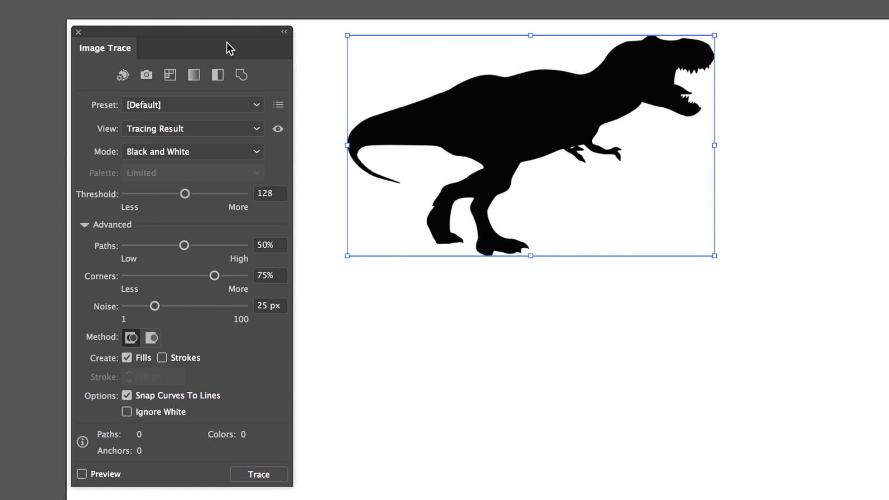
pyautogui.moveTo(151, 485)
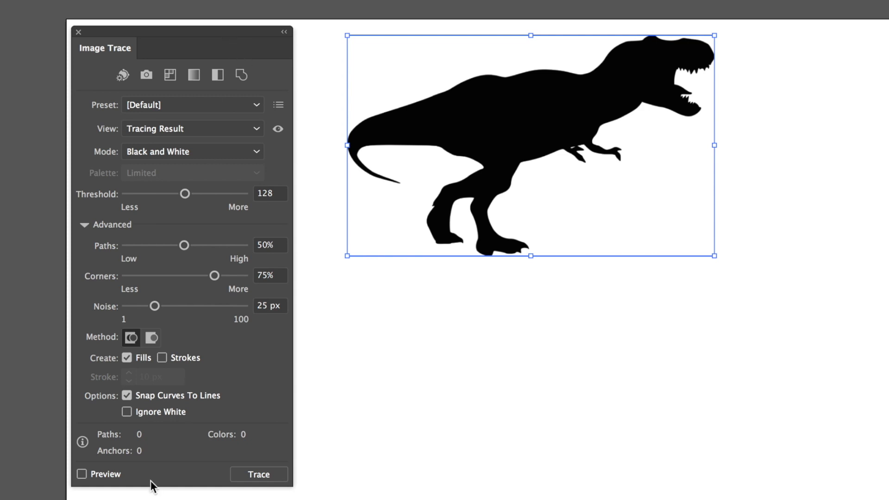
pyautogui.click(81, 474)
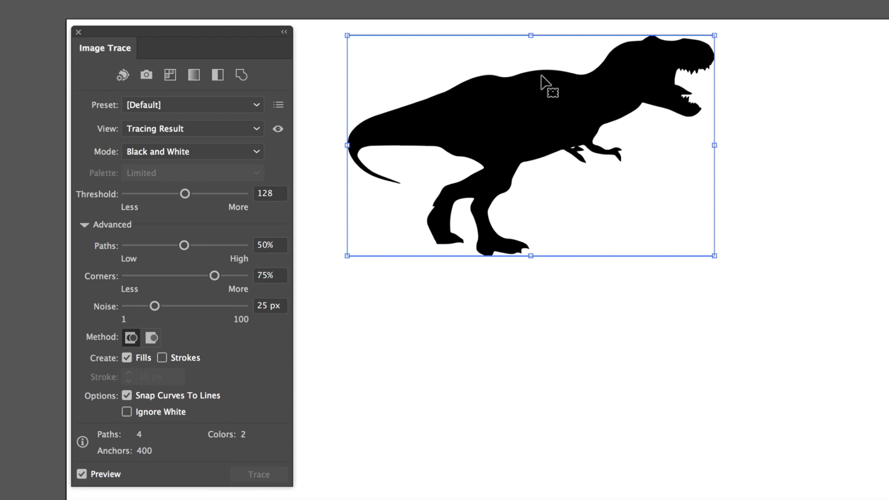
pyautogui.moveTo(684, 57)
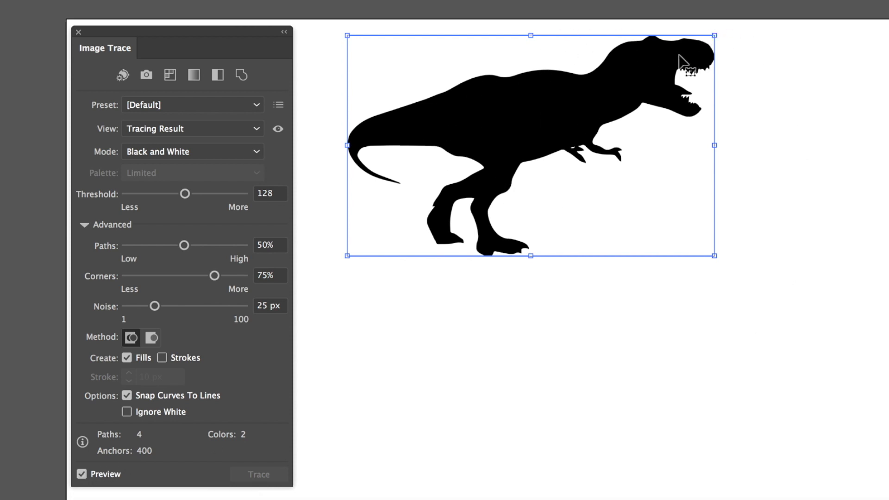
pyautogui.moveTo(348, 215)
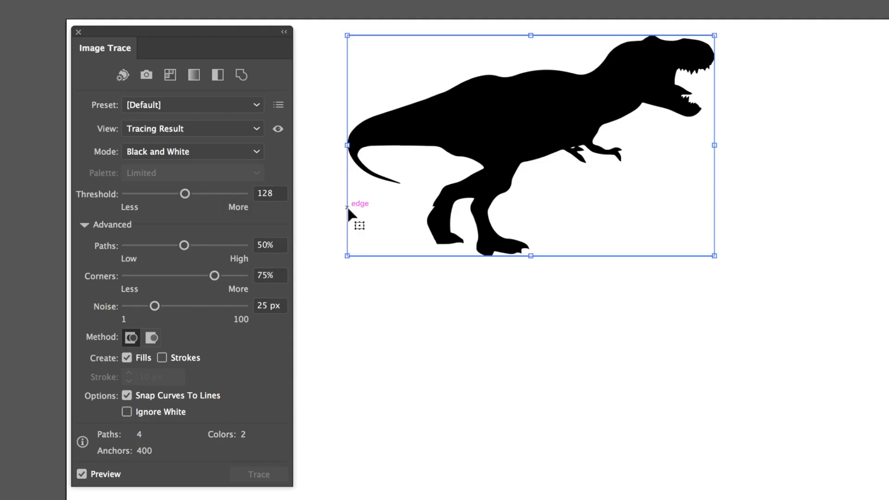
pyautogui.moveTo(217, 260)
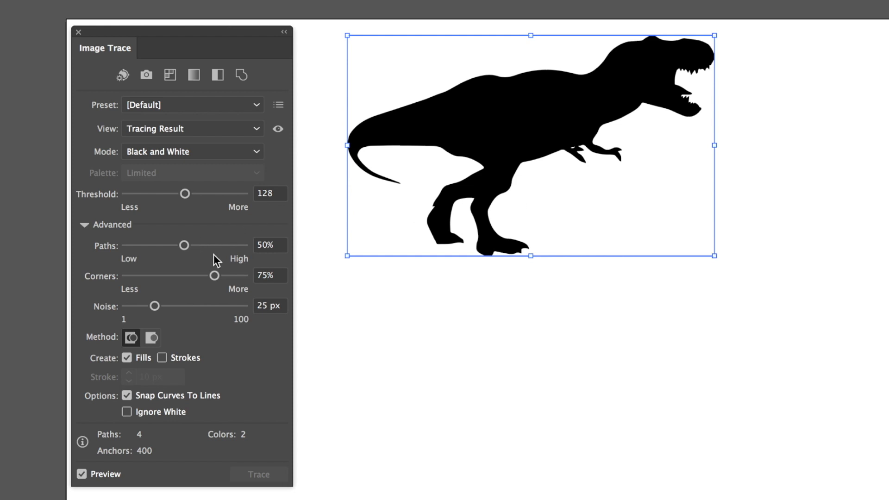
pyautogui.moveTo(214, 275); pyautogui.dragTo(202, 275)
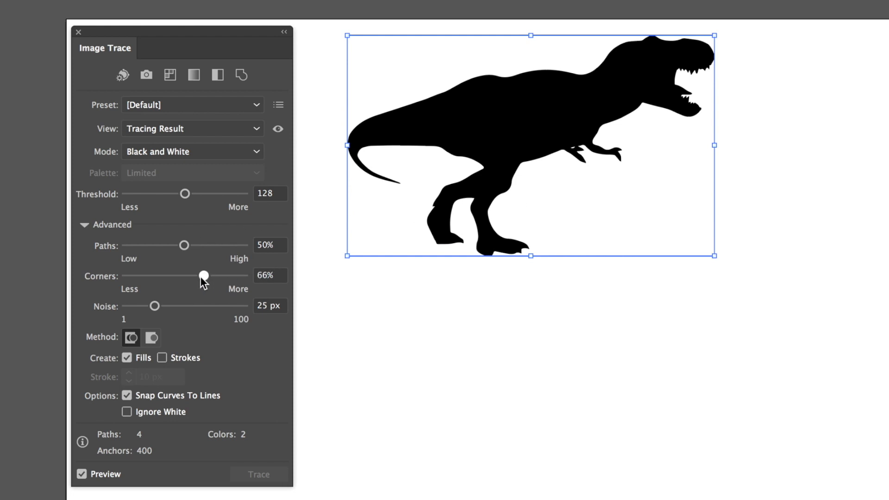
pyautogui.moveTo(205, 277); pyautogui.dragTo(237, 277)
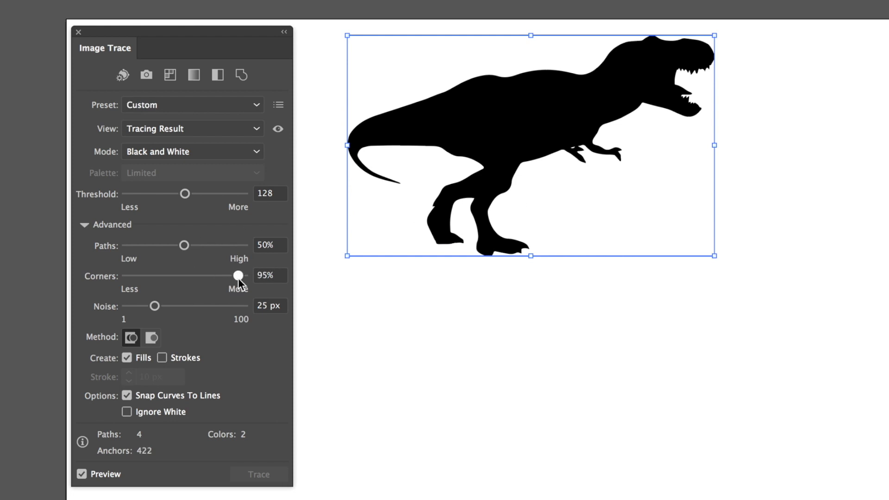
pyautogui.moveTo(237, 276); pyautogui.dragTo(227, 276)
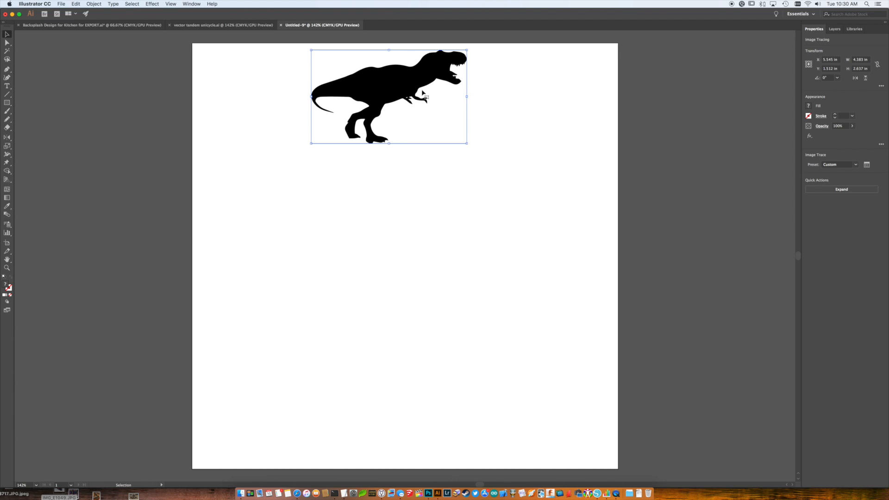
pyautogui.moveTo(661, 151)
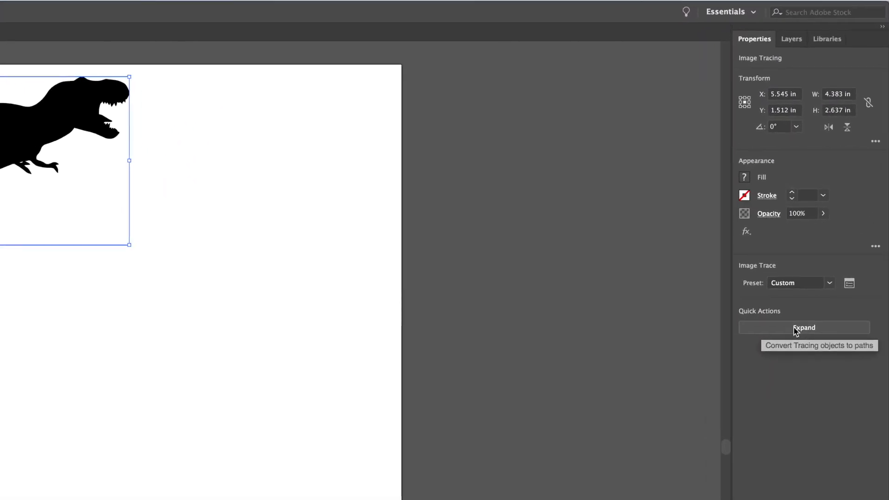
# Step: Expand and ungroup the trace, then select the black T-rex outline path
pyautogui.click(803, 327)
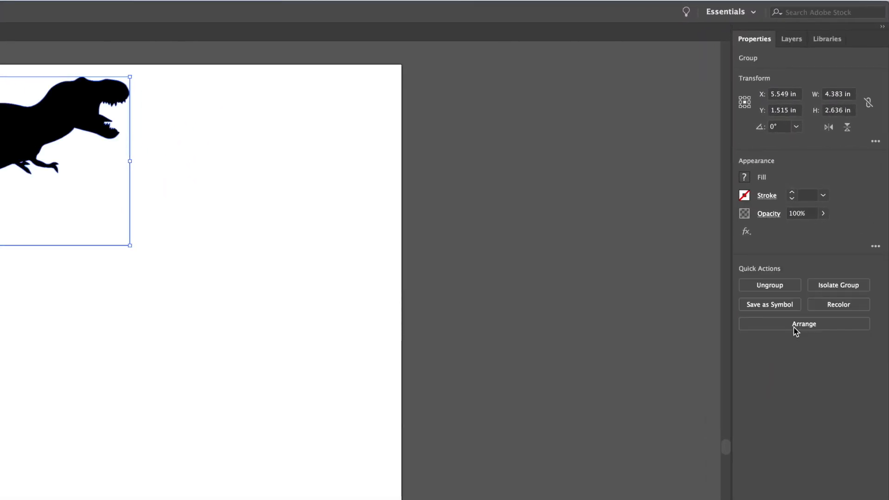
pyautogui.moveTo(769, 284)
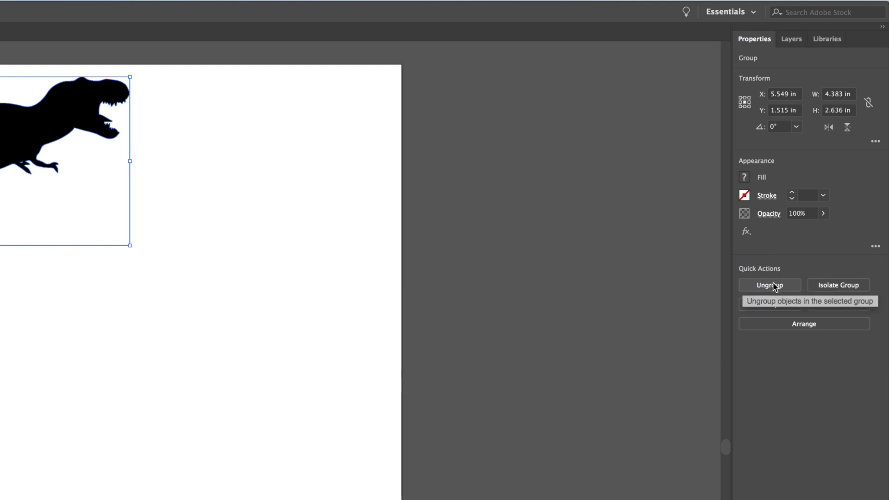
pyautogui.click(768, 284)
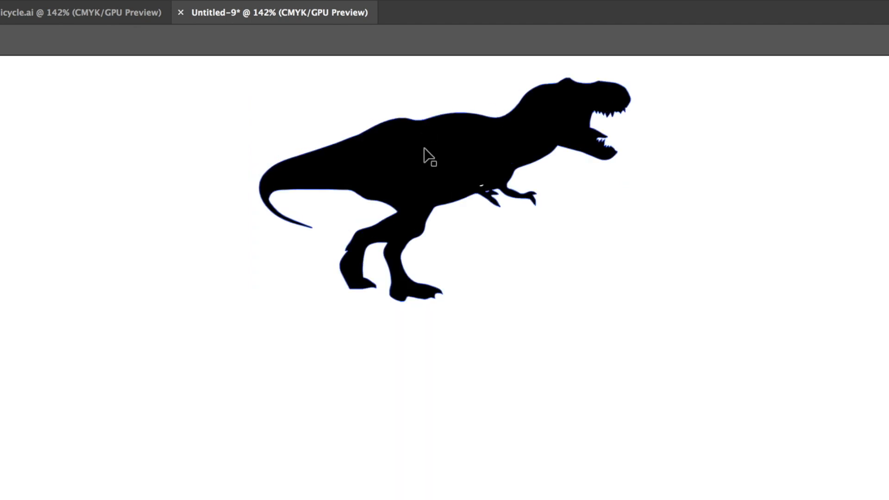
pyautogui.click(428, 156)
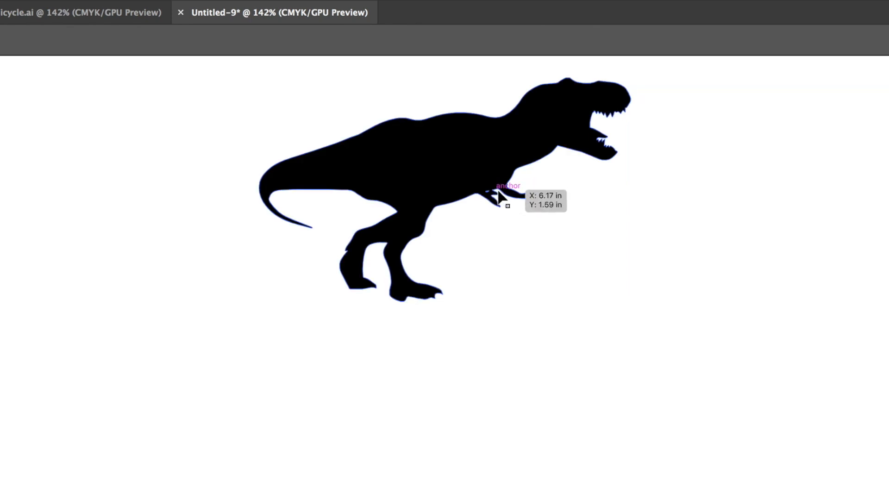
pyautogui.click(499, 195)
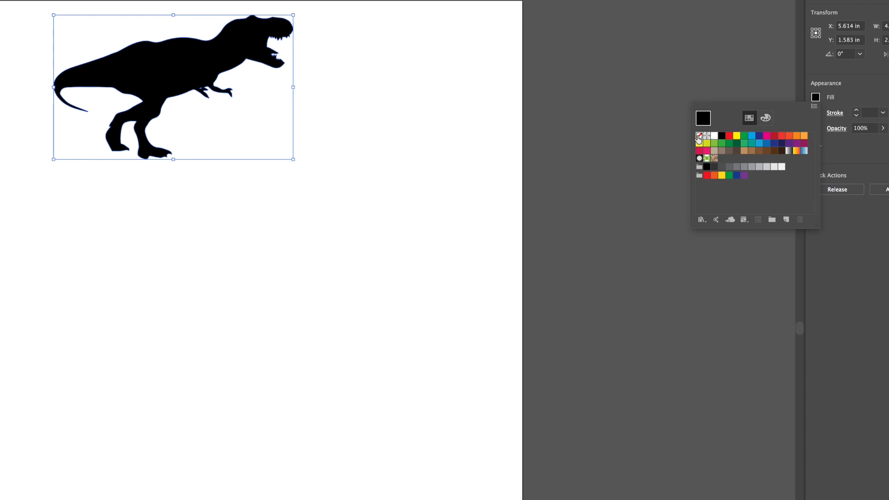
# Step: Set the T-rex fill to None and give it a black stroke
pyautogui.click(703, 135)
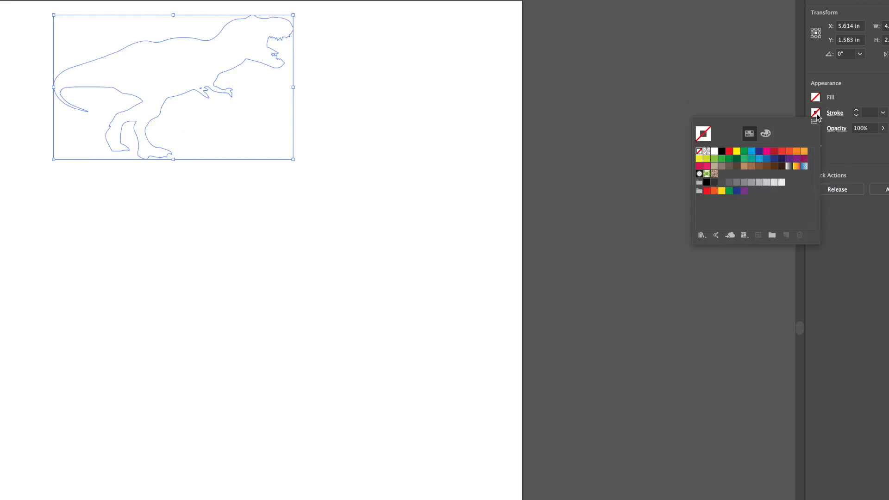
pyautogui.click(722, 150)
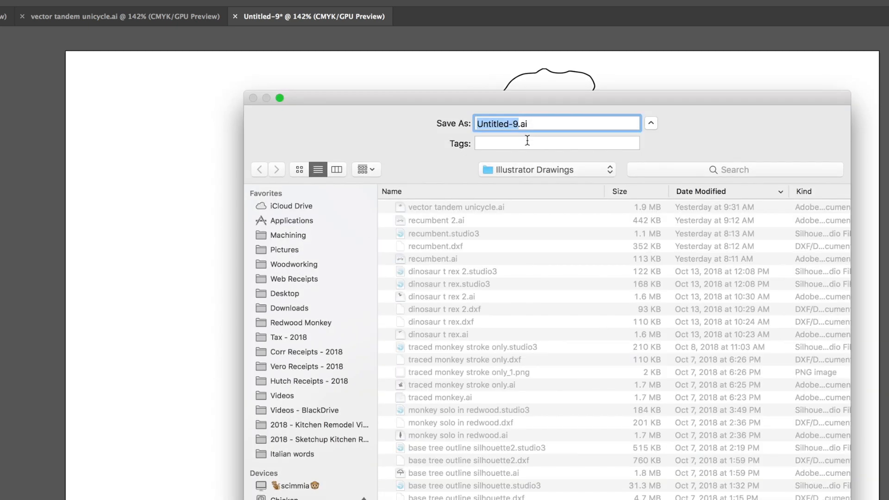
# Step: Save the drawing as dino.ai, accepting the default Illustrator options
pyautogui.write('din')
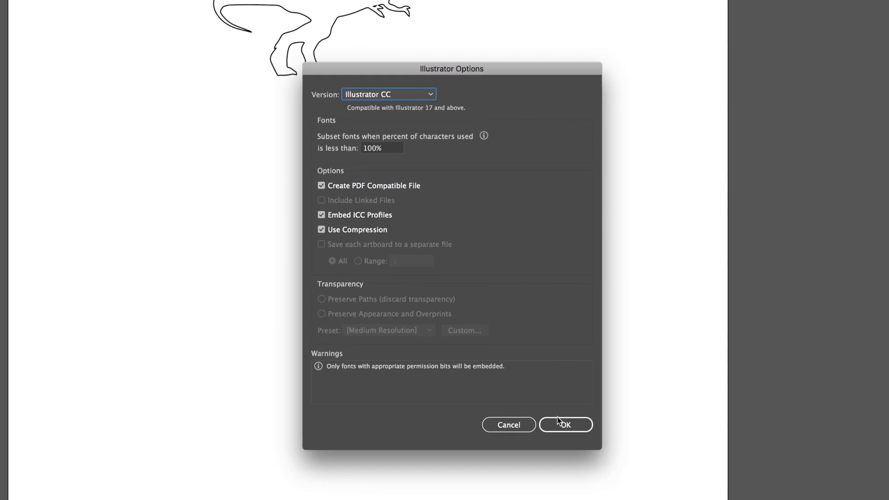
pyautogui.click(563, 425)
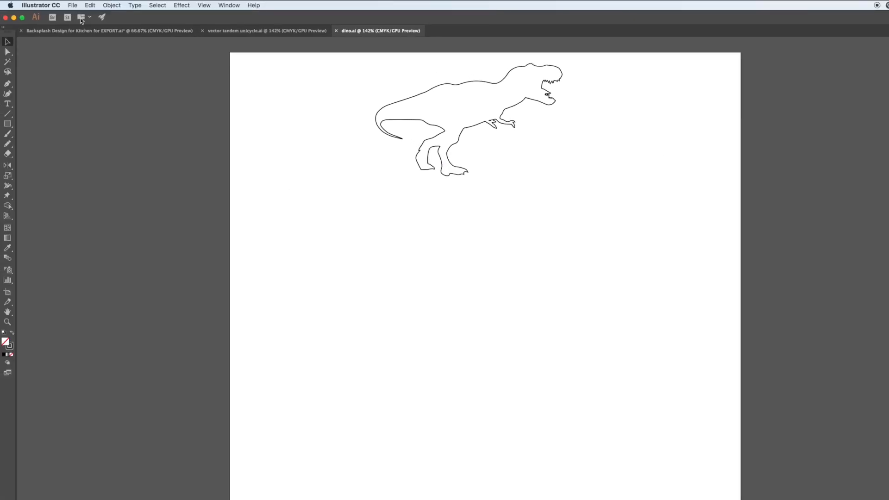
pyautogui.click(72, 6)
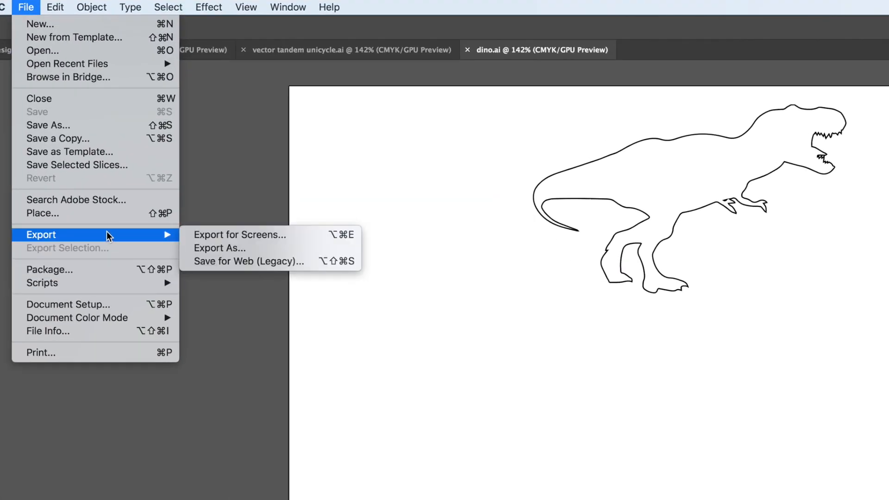
pyautogui.moveTo(219, 247)
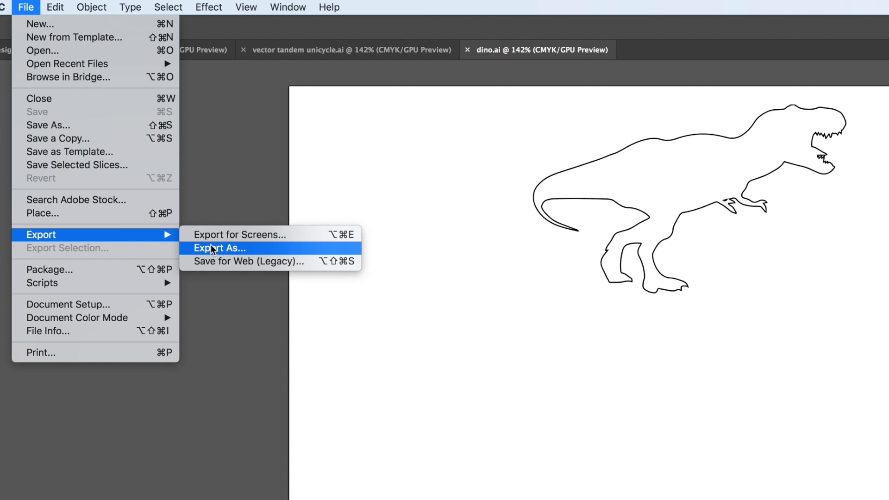
# Step: Export the T-rex as dino.dxf in AutoCAD Interchange File format with default options
pyautogui.click(220, 248)
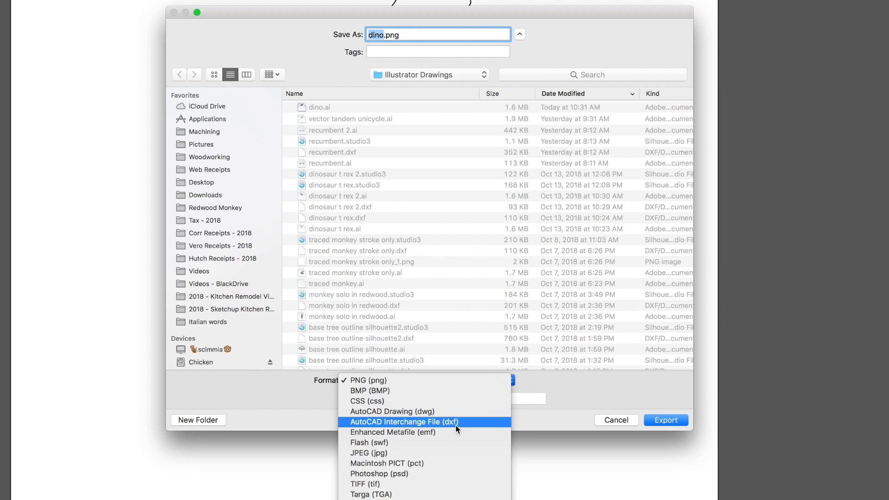
pyautogui.click(404, 422)
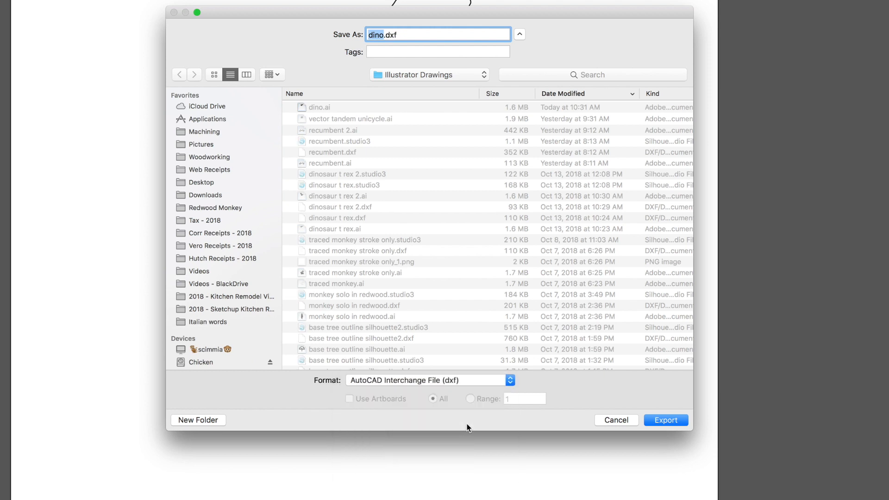
pyautogui.click(666, 420)
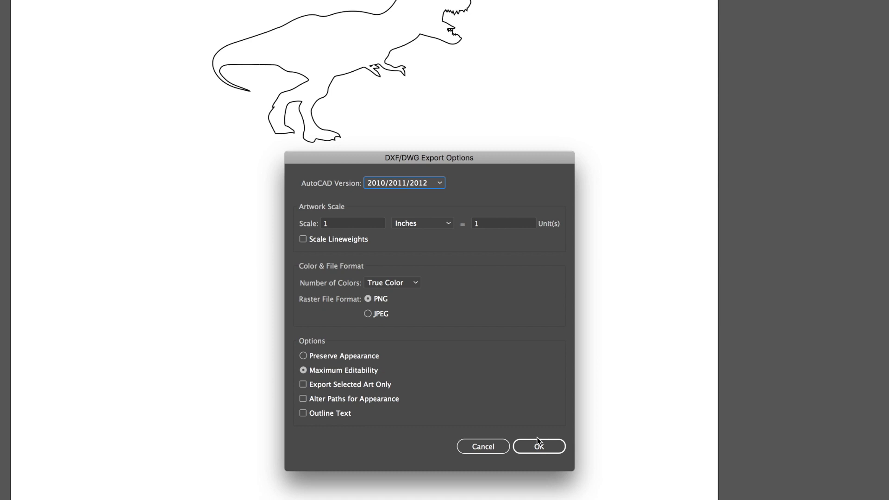
pyautogui.click(538, 447)
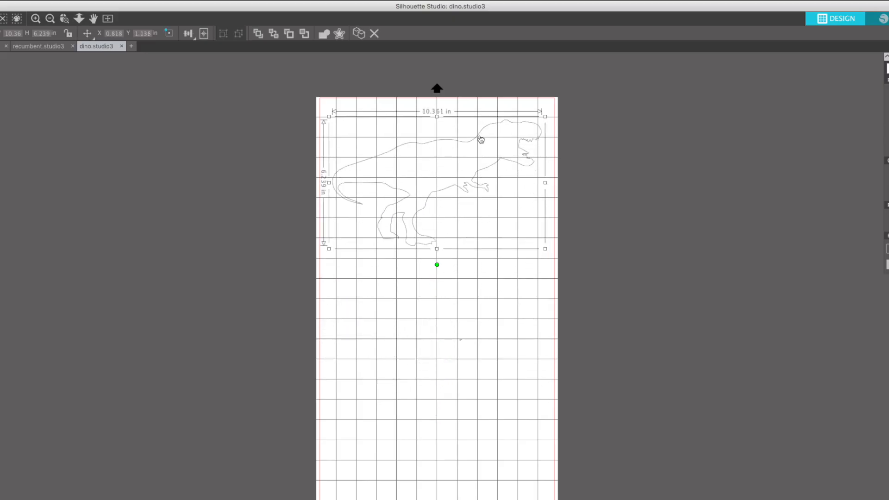
# Step: Shrink the imported T-rex to about 4.7 in wide and move it toward the page centre
pyautogui.moveTo(545, 248); pyautogui.dragTo(505, 225)
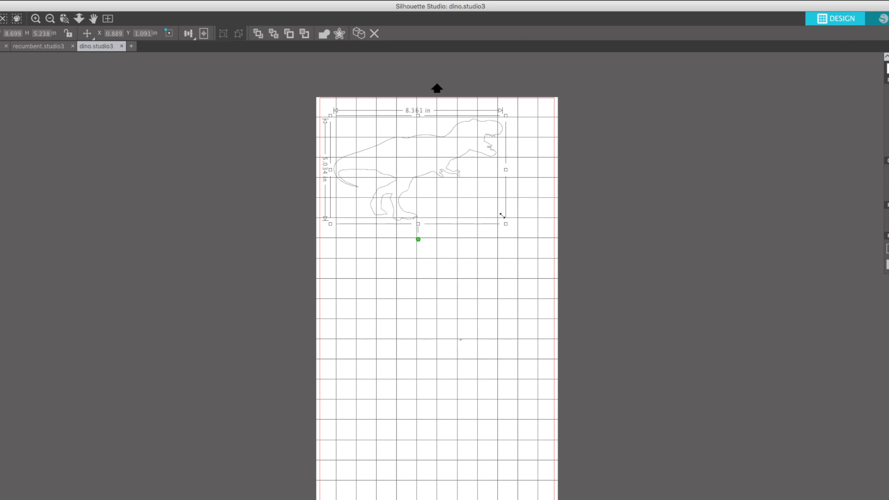
pyautogui.moveTo(505, 224); pyautogui.dragTo(431, 180)
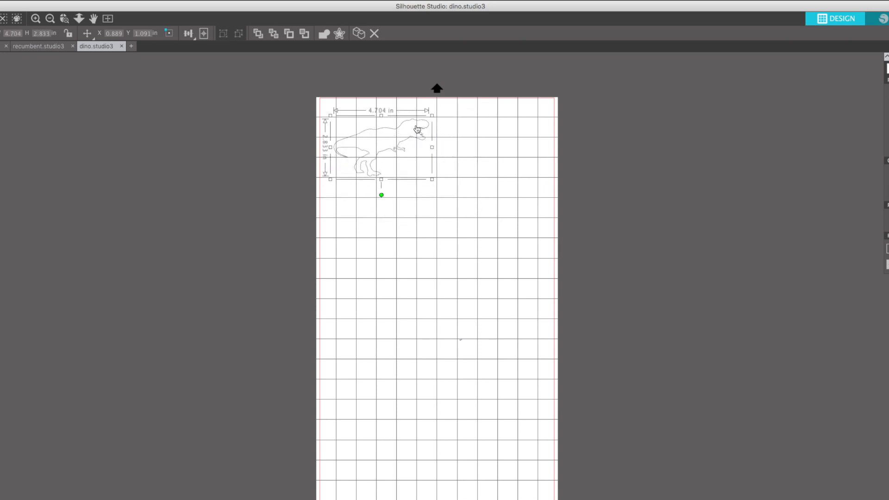
pyautogui.moveTo(417, 130); pyautogui.dragTo(477, 131)
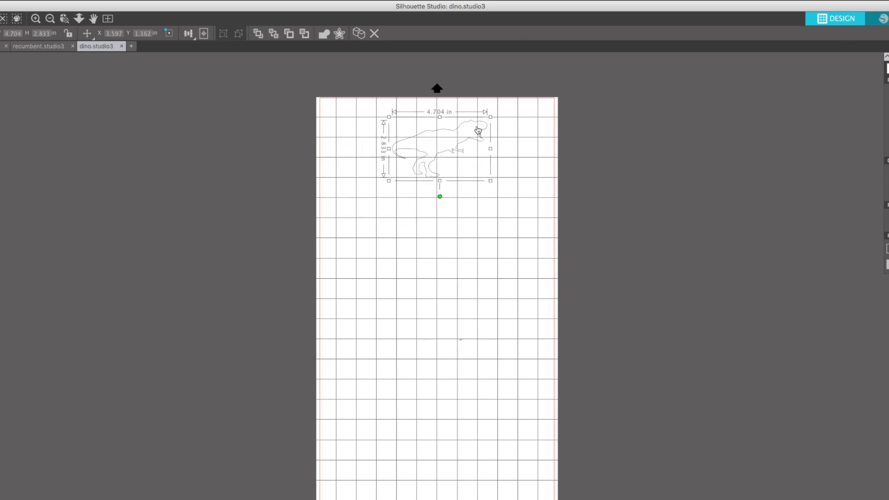